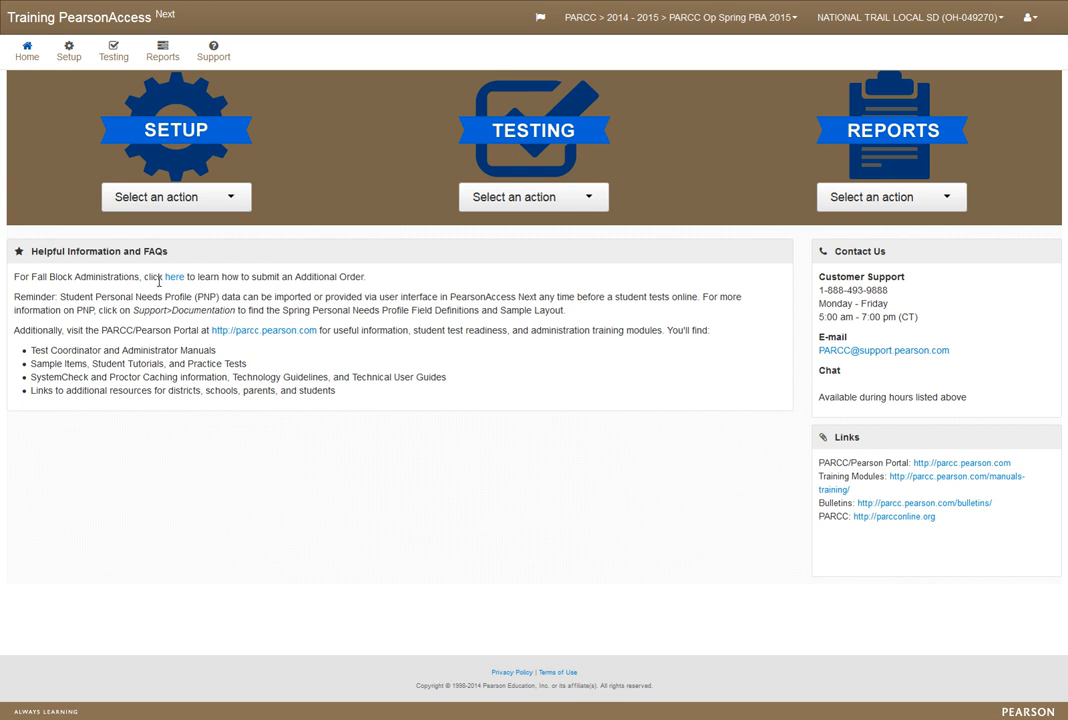
{"action": "mouse_move", "coordinate": [434, 188]}
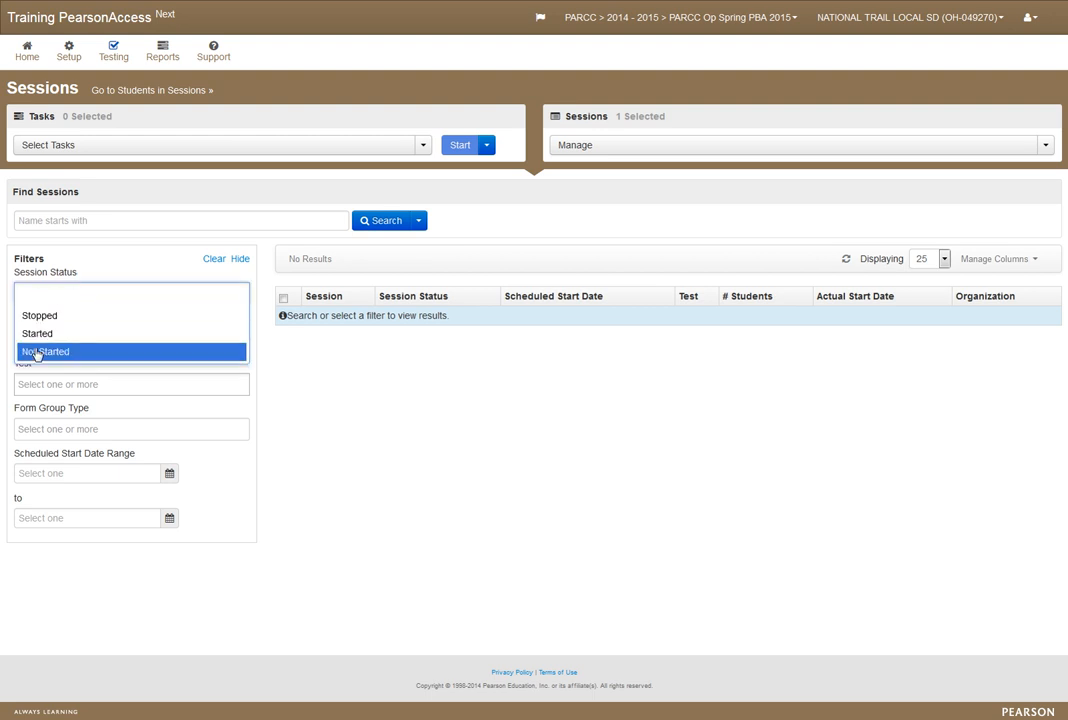
Step: Filter to Not Started sessions and choose Precaching Test Content as the task for POOLTEST
{"action": "left_click", "coordinate": [44, 352]}
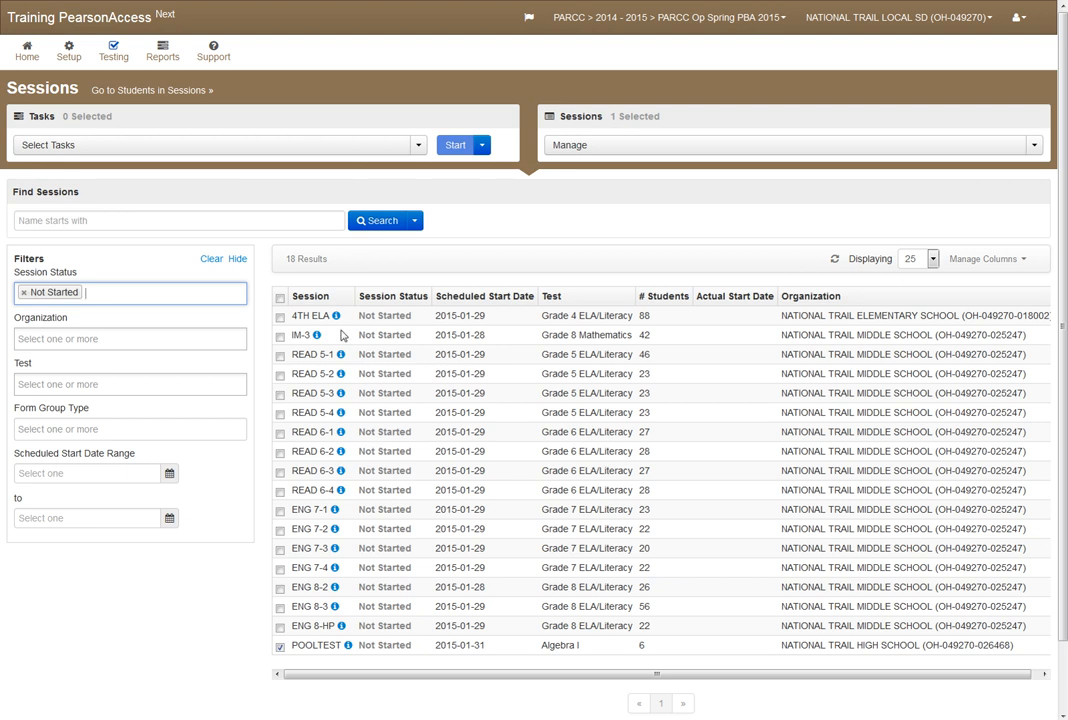
{"action": "left_click", "coordinate": [280, 296]}
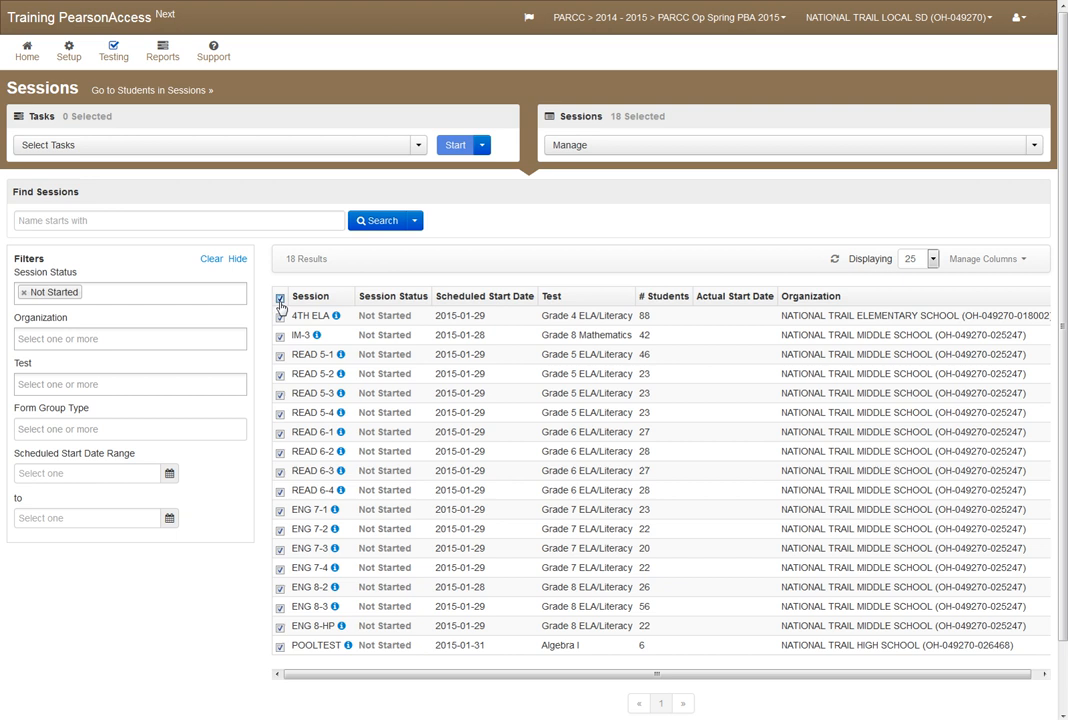
{"action": "left_click", "coordinate": [280, 296]}
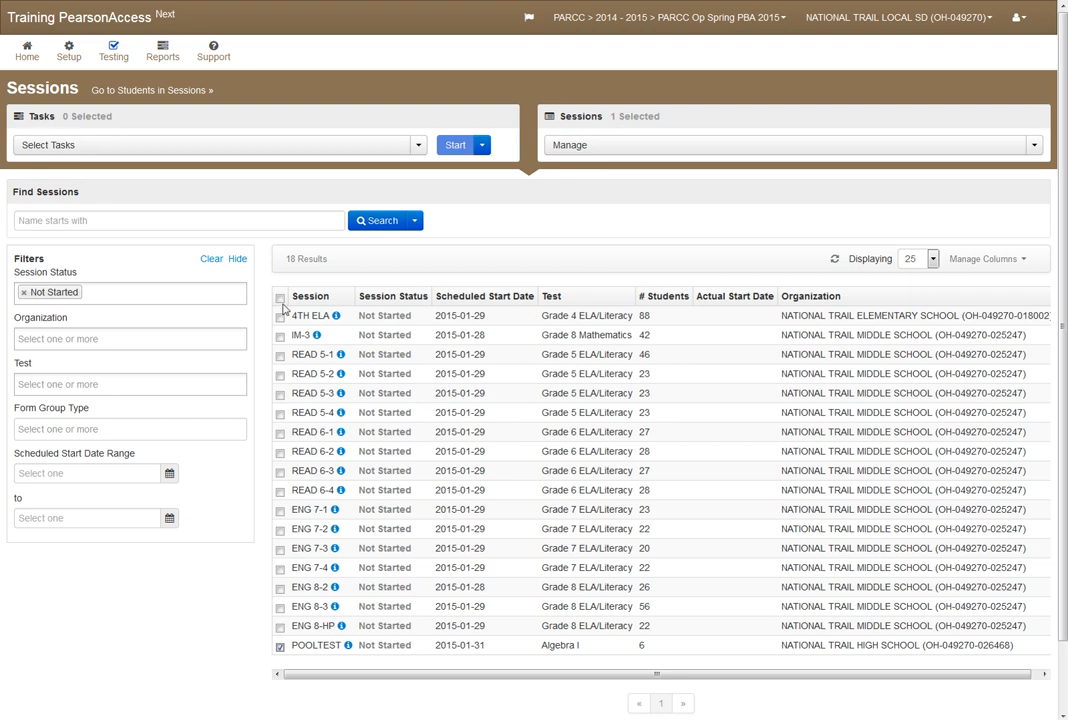
{"action": "left_click", "coordinate": [218, 144]}
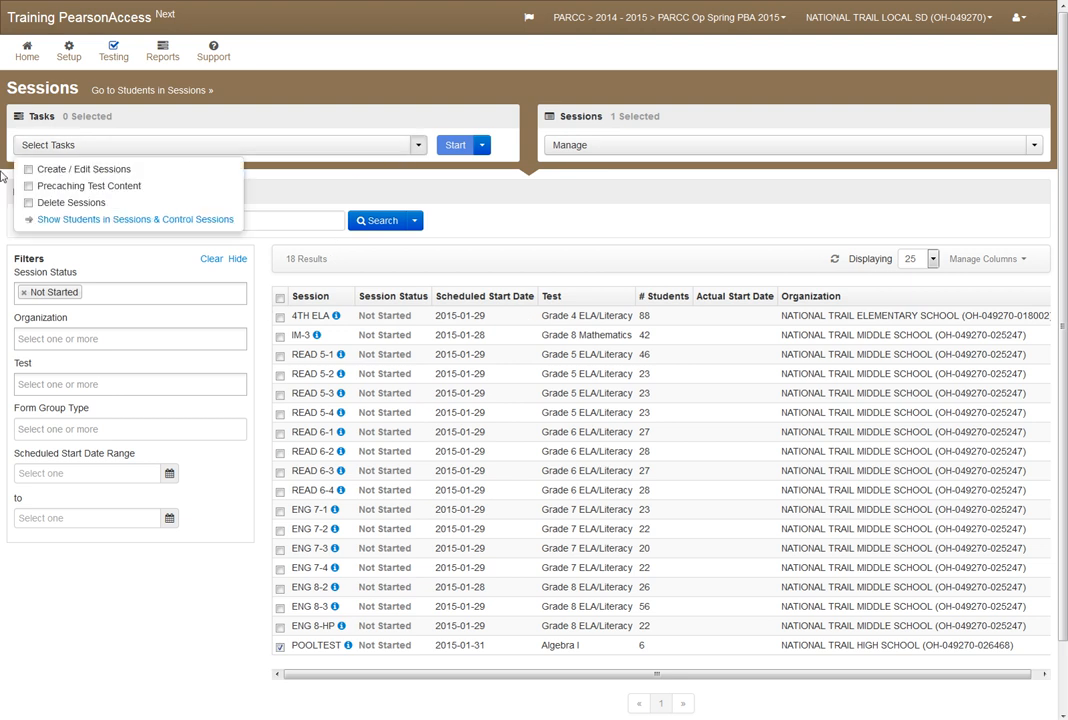
{"action": "left_click", "coordinate": [28, 186]}
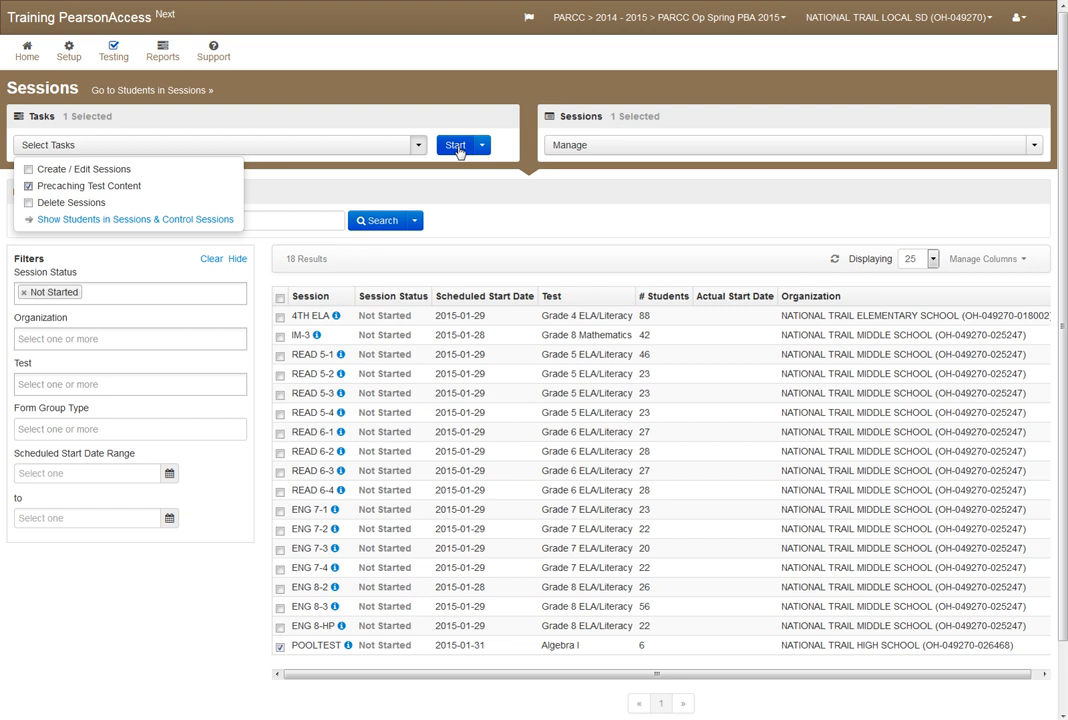
Step: Start the task and precache the POOLTEST row, loading Algebra I and Shared Content
{"action": "left_click", "coordinate": [454, 144]}
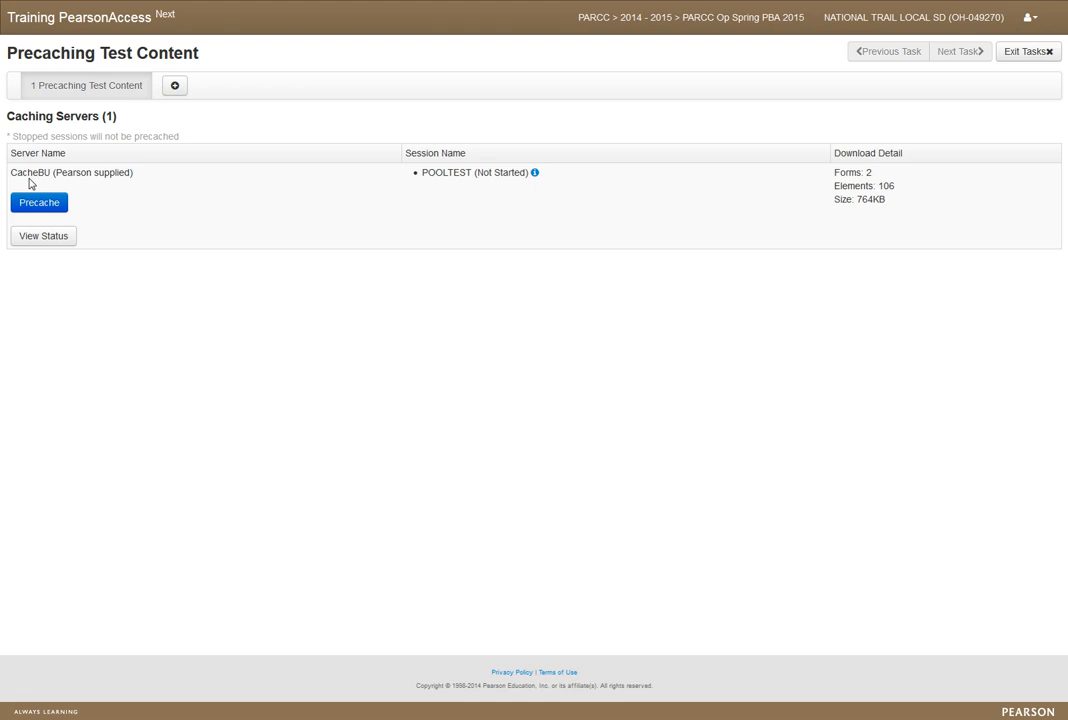
{"action": "mouse_move", "coordinate": [44, 172]}
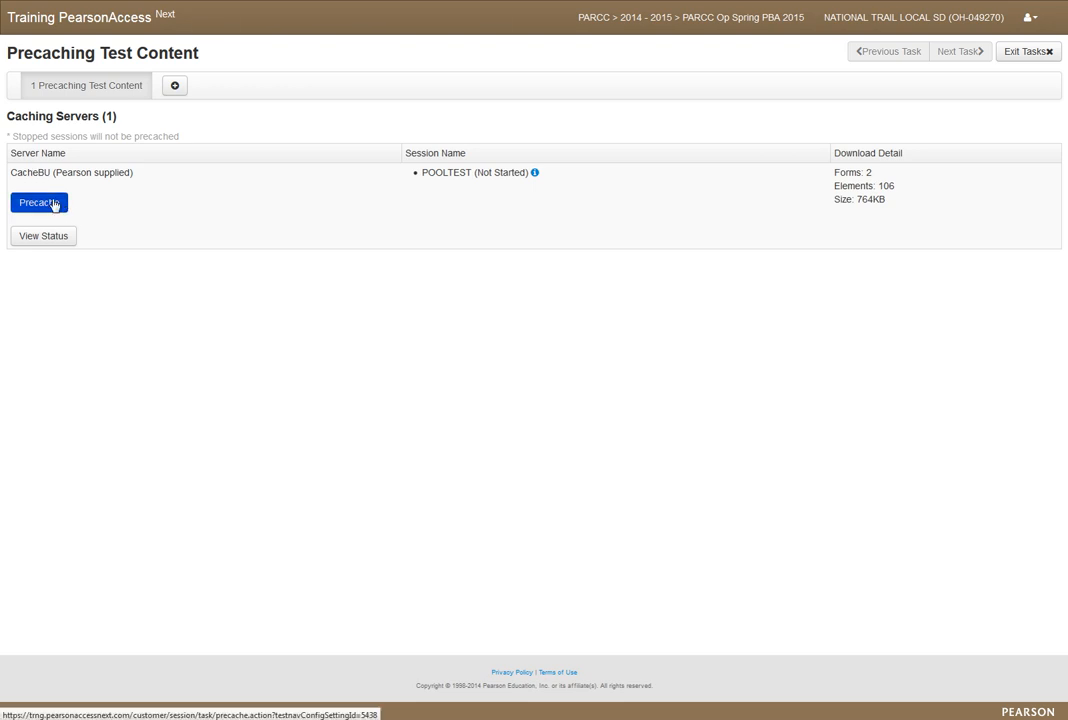
{"action": "left_click", "coordinate": [40, 202]}
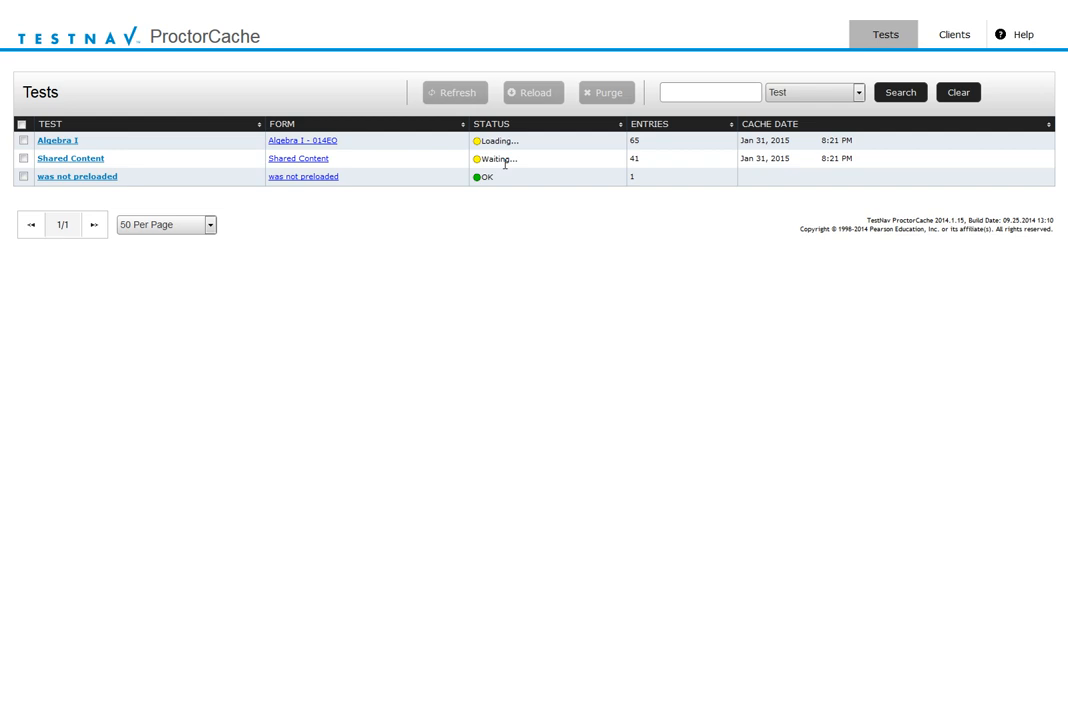
{"action": "mouse_move", "coordinate": [544, 166]}
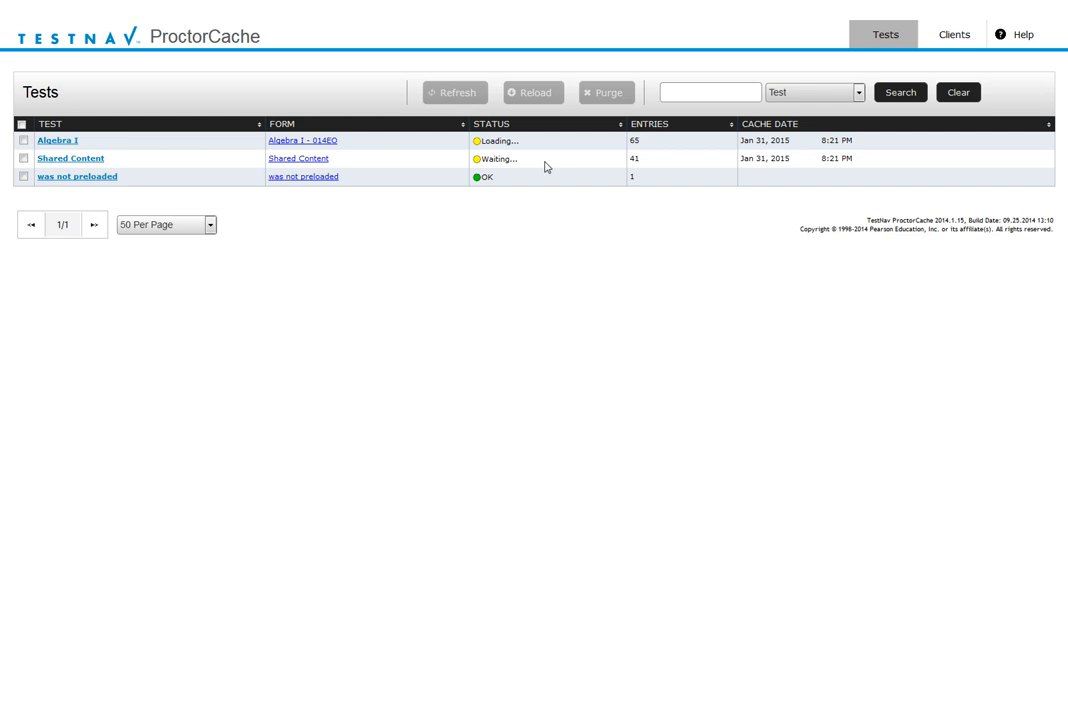
{"action": "mouse_move", "coordinate": [480, 190]}
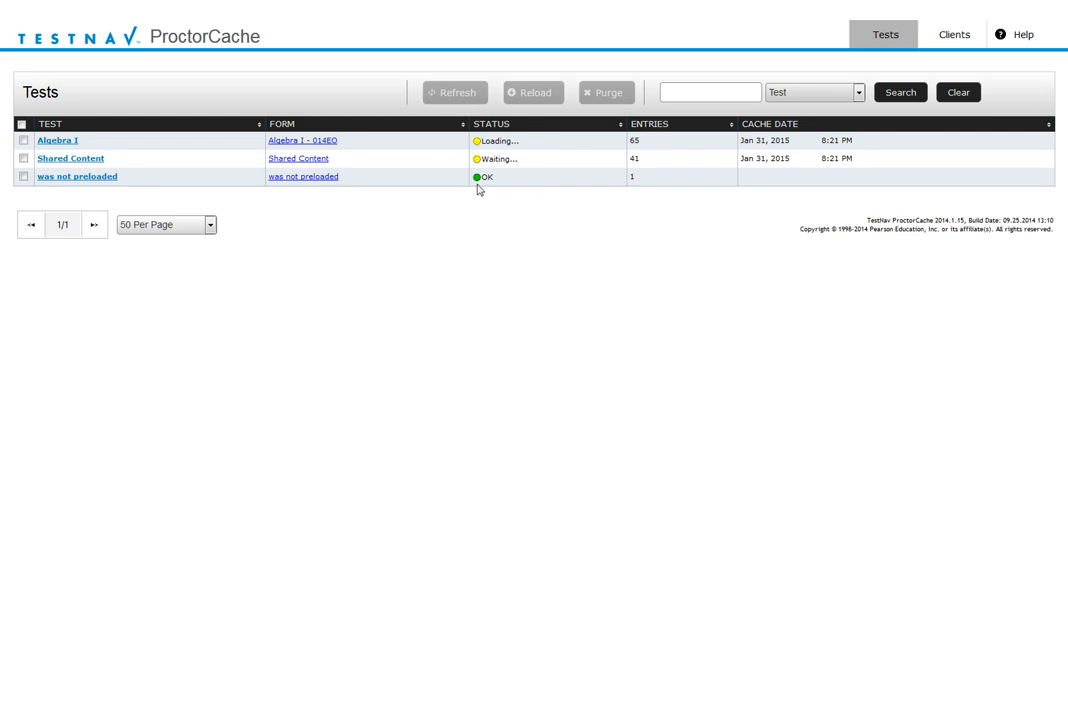
{"action": "mouse_move", "coordinate": [564, 304]}
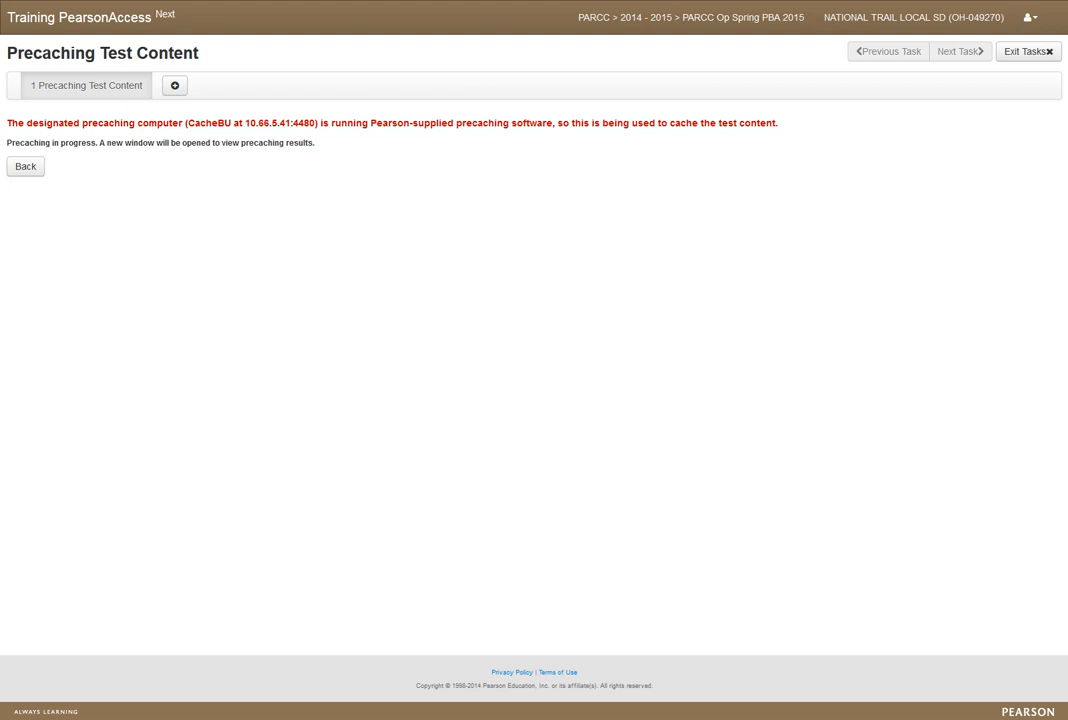
{"action": "mouse_move", "coordinate": [846, 136]}
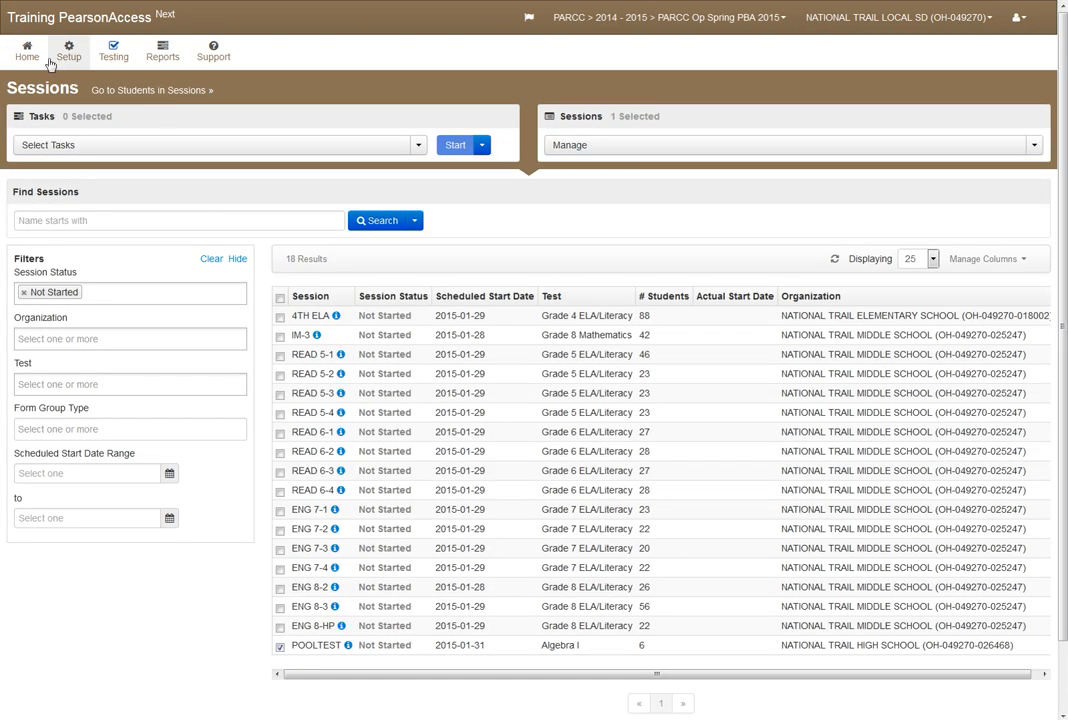
Step: Return to Sessions and filter the list to Not Started again
{"action": "left_click", "coordinate": [26, 52]}
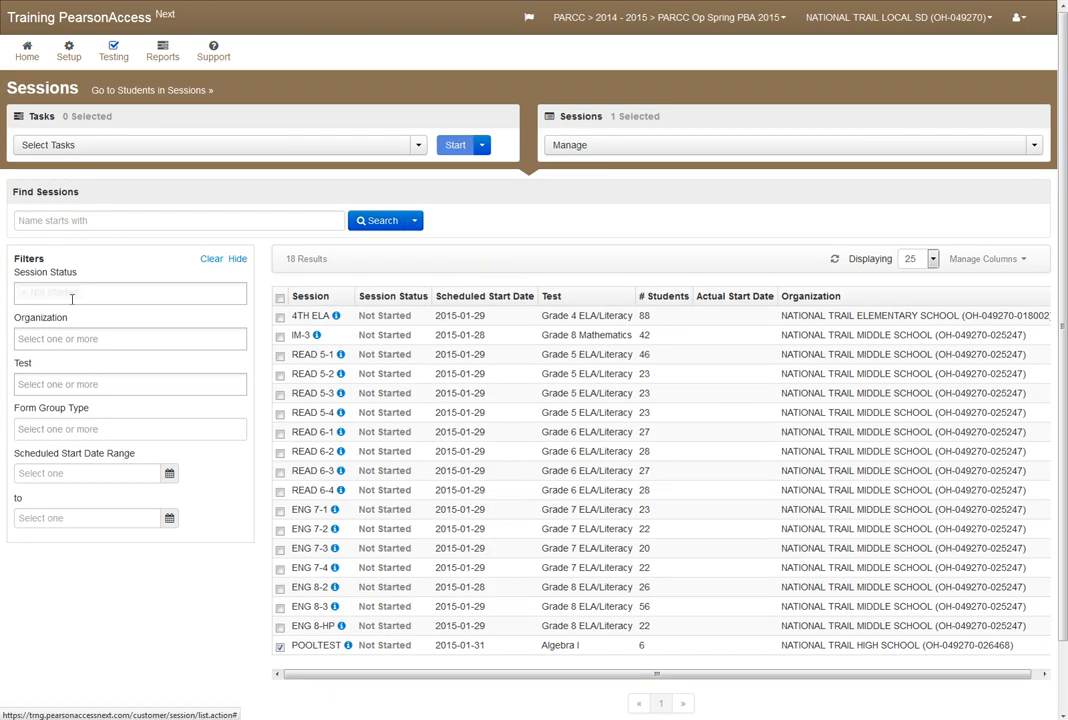
{"action": "left_click", "coordinate": [130, 294]}
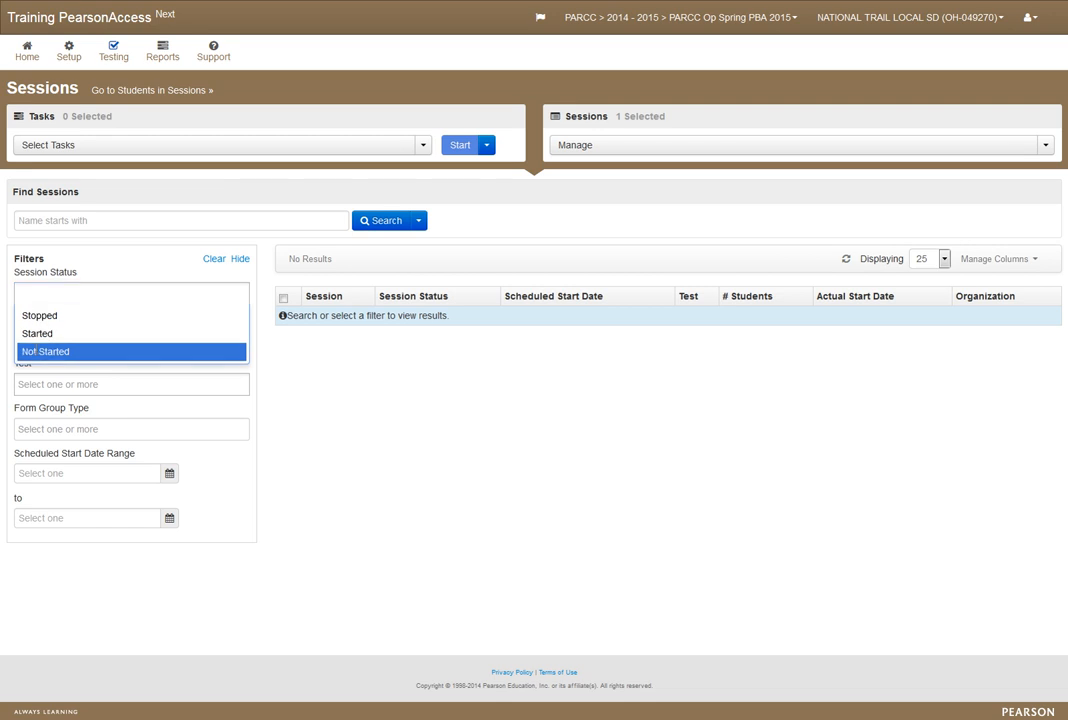
{"action": "left_click", "coordinate": [56, 352]}
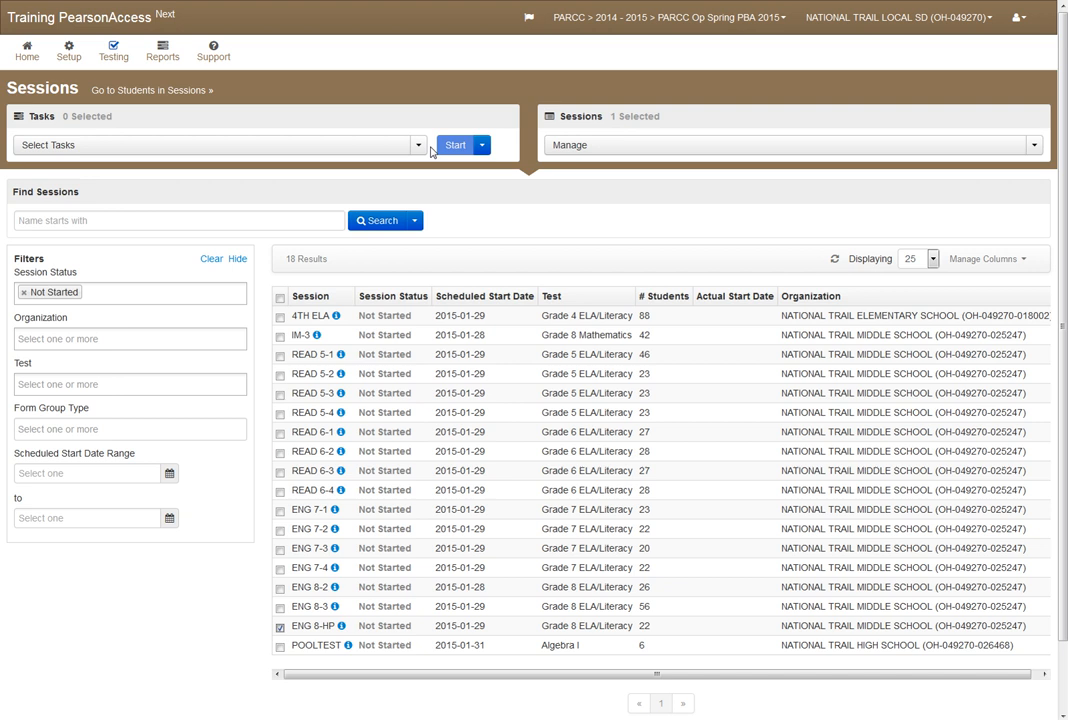
Step: Precache the ENG 8-HP session's content and let the ProctorCache Java applet run
{"action": "left_click", "coordinate": [418, 144]}
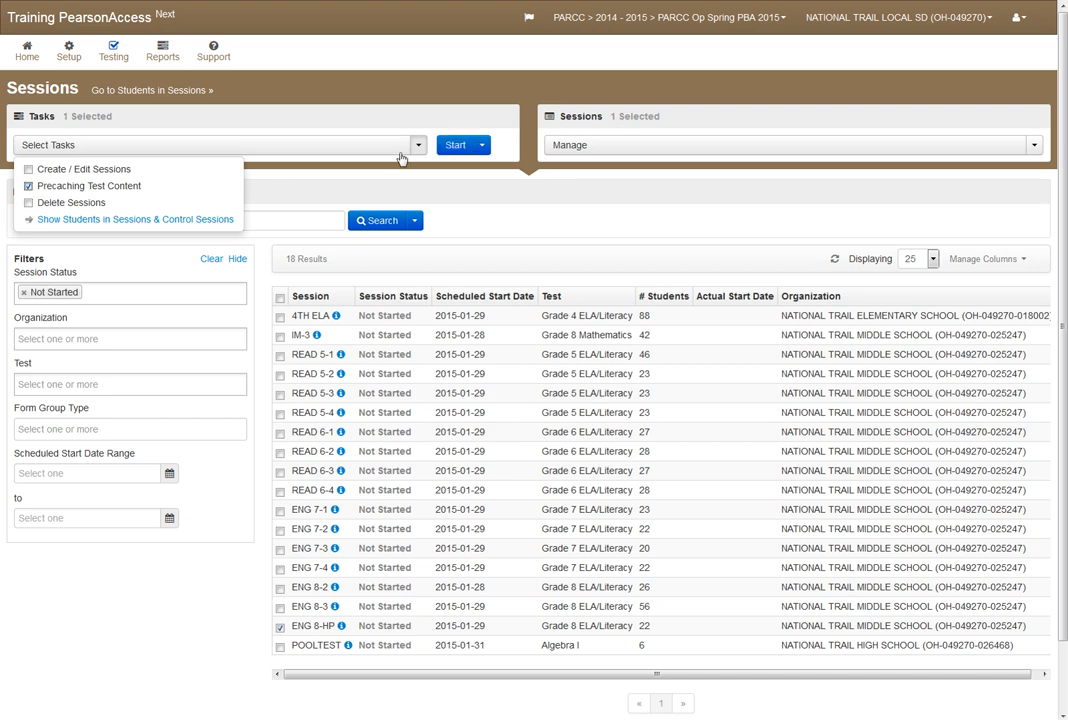
{"action": "left_click", "coordinate": [454, 144]}
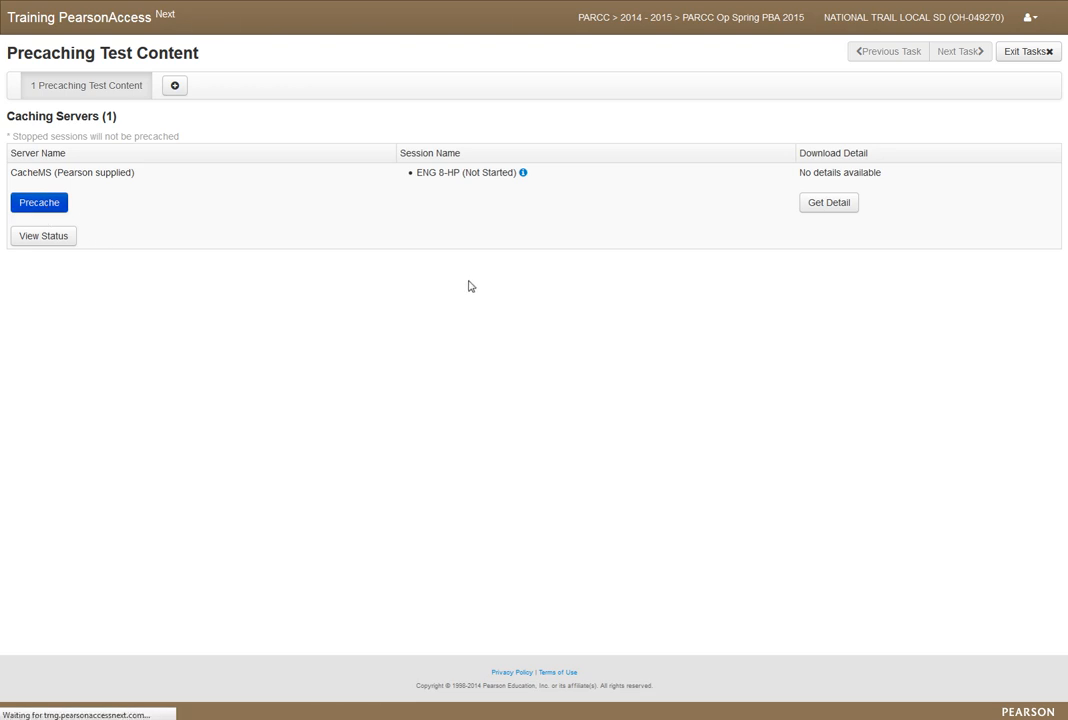
{"action": "left_click", "coordinate": [38, 202]}
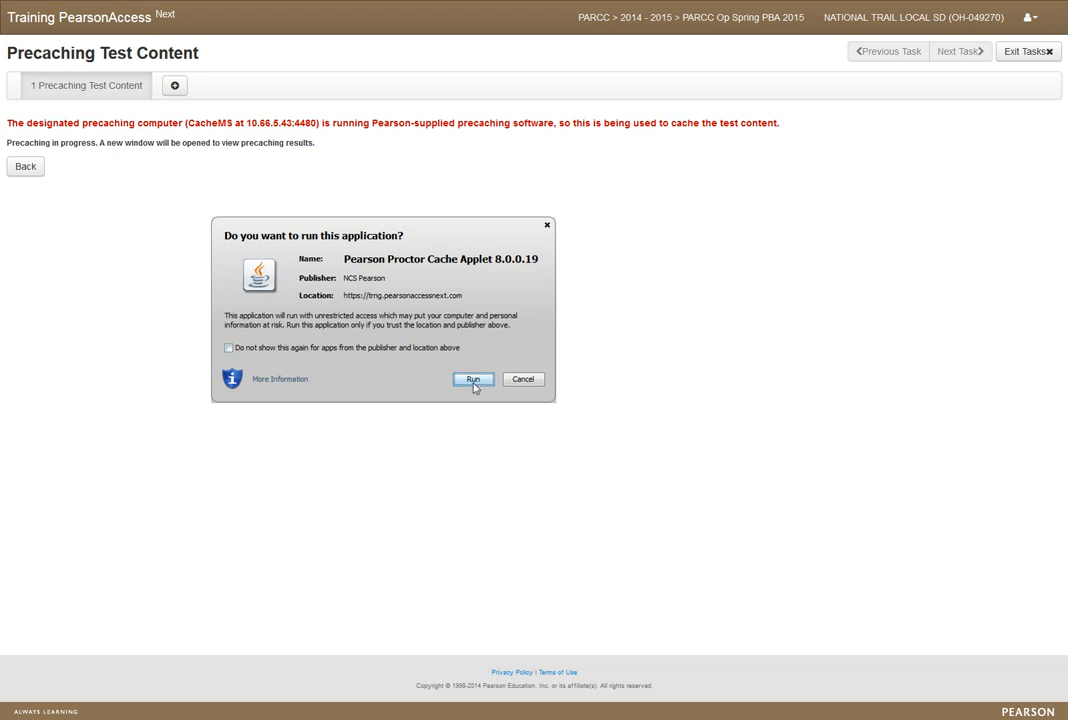
{"action": "left_click", "coordinate": [476, 380]}
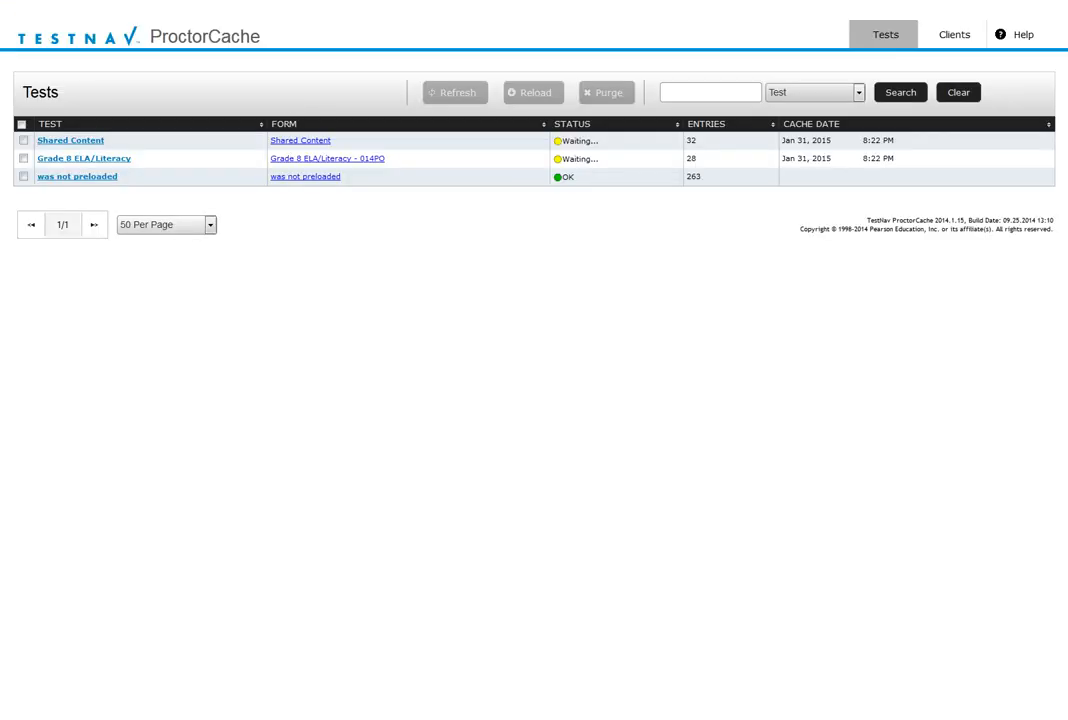
{"action": "mouse_move", "coordinate": [358, 200]}
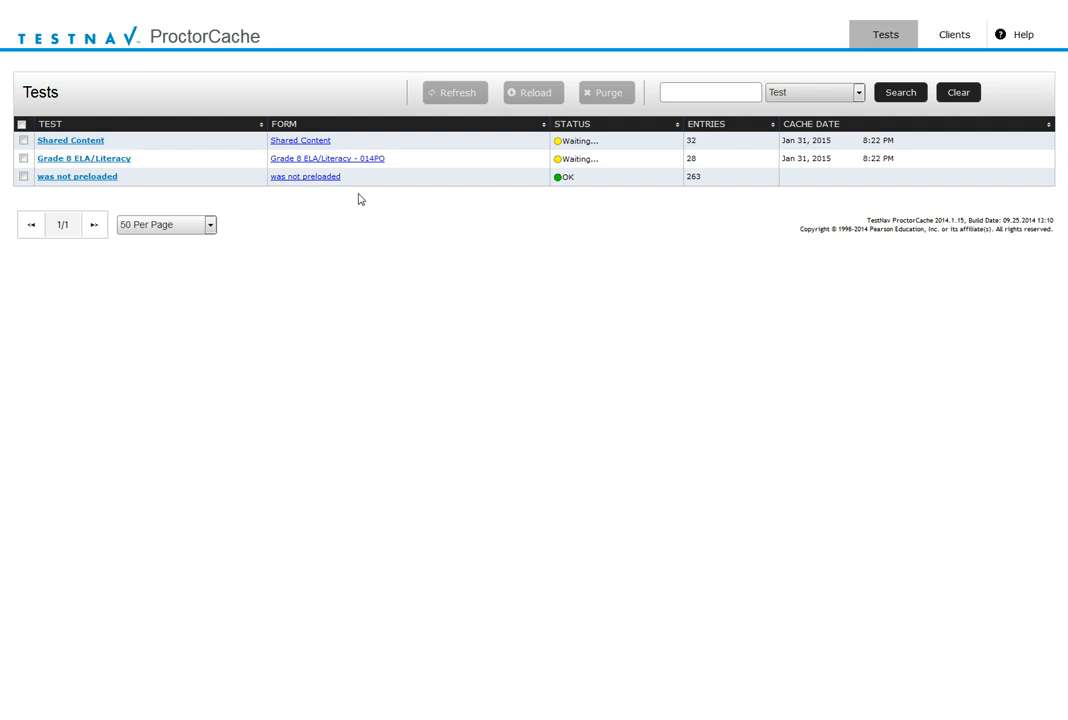
{"action": "mouse_move", "coordinate": [228, 144]}
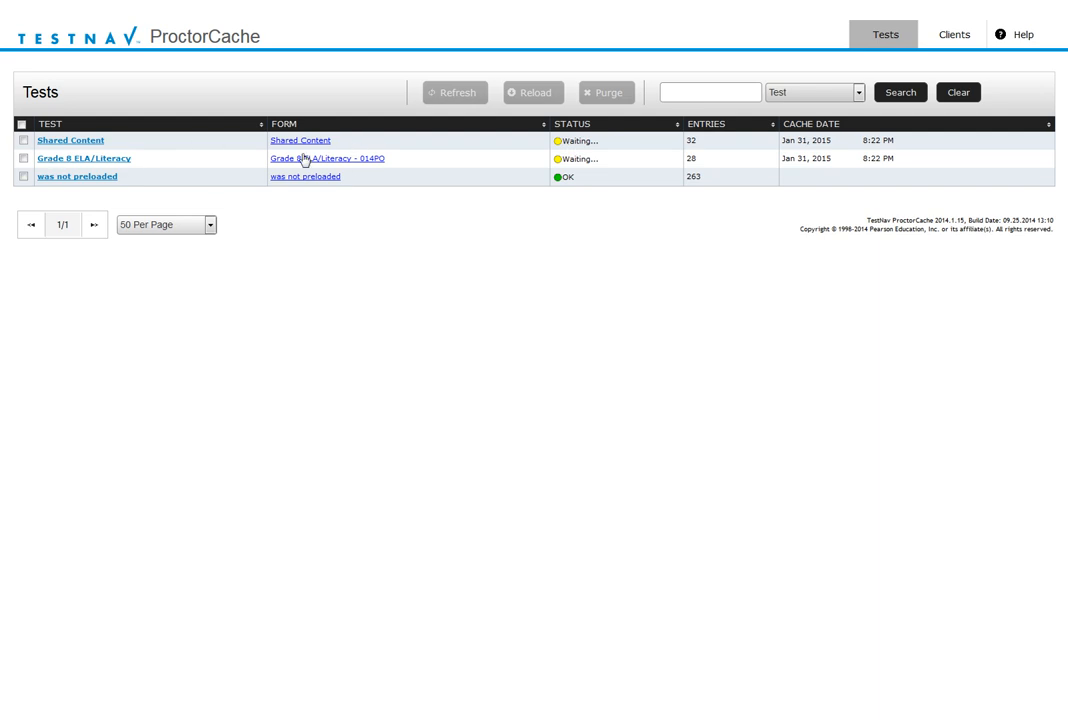
{"action": "mouse_move", "coordinate": [428, 574]}
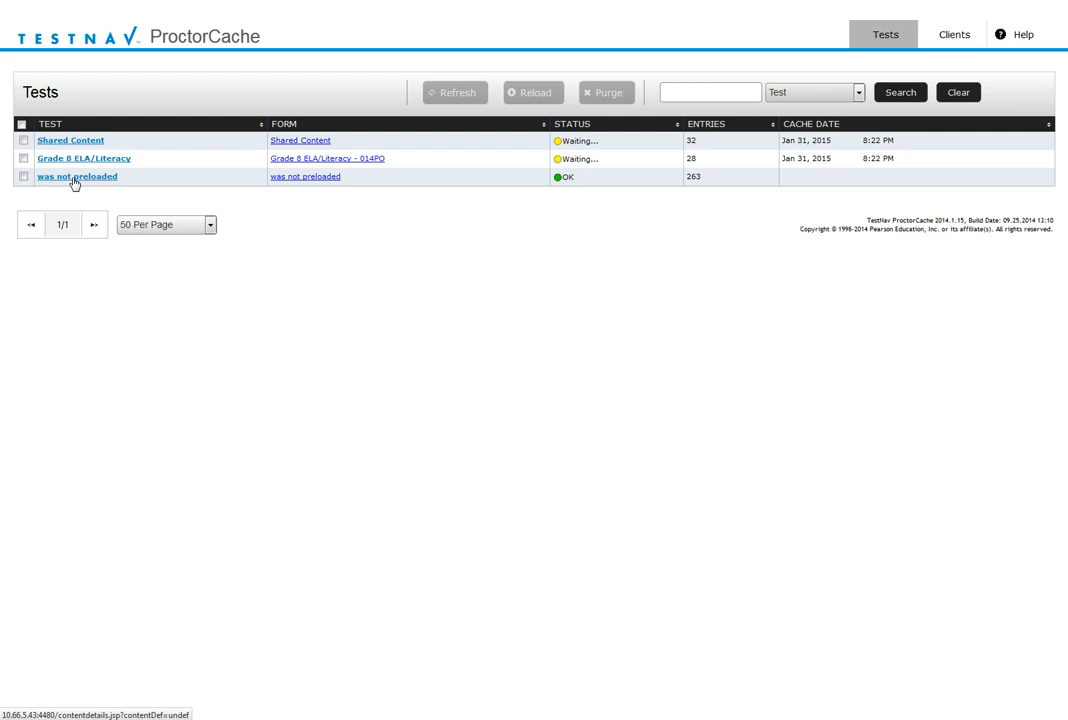
Step: View the Test Details of the 'was not preloaded' entry and scroll through its cached items
{"action": "left_click", "coordinate": [76, 176]}
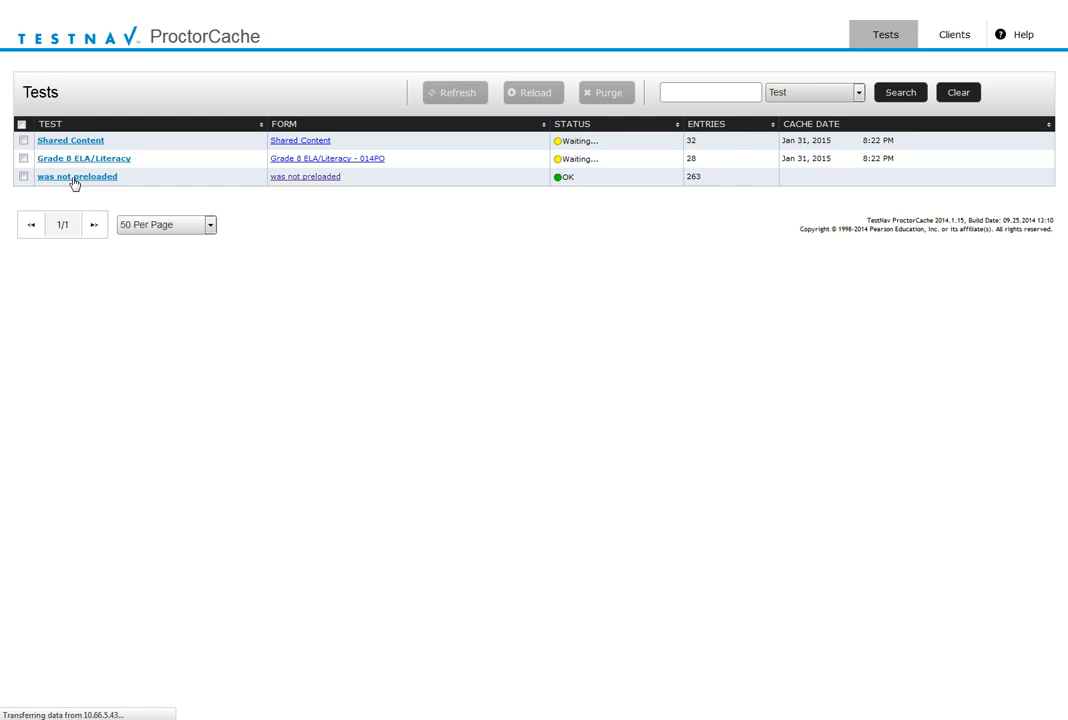
{"action": "left_click", "coordinate": [76, 176]}
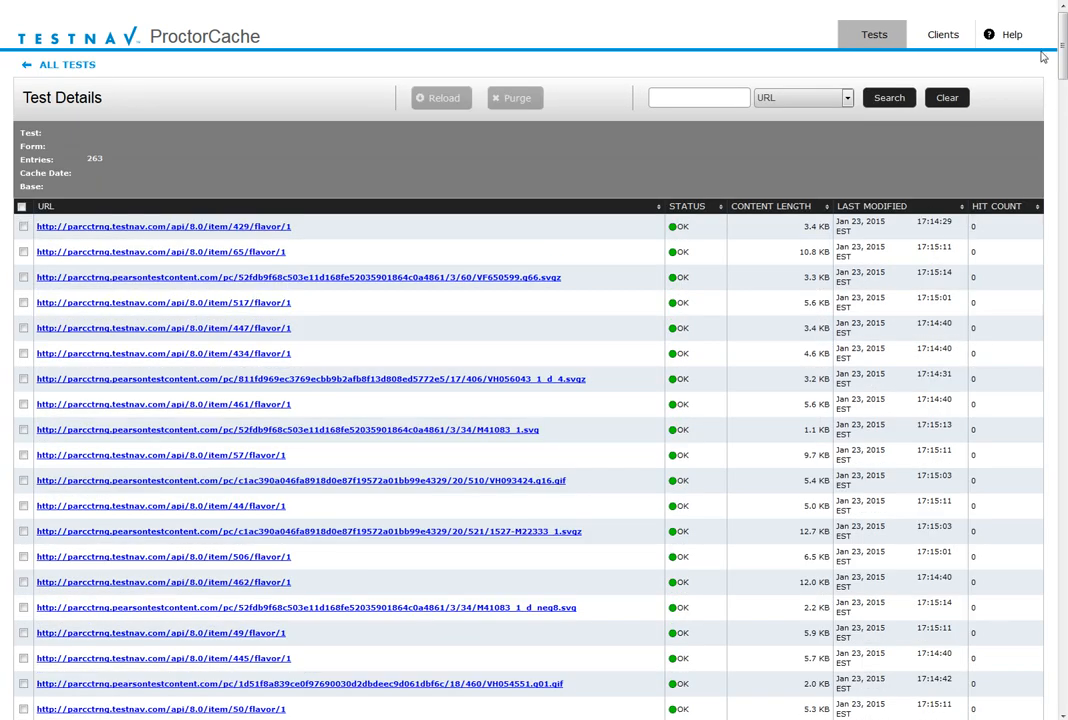
{"action": "scroll", "scroll_direction": "down", "scroll_amount": 3}
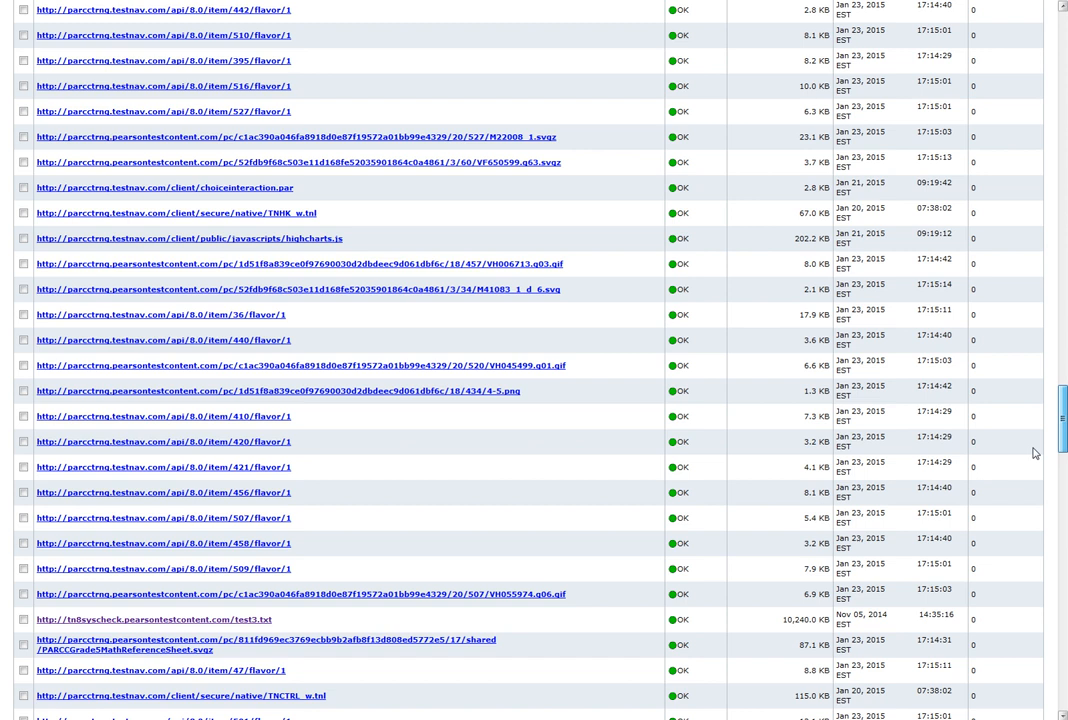
{"action": "scroll", "scroll_direction": "down", "scroll_amount": 3}
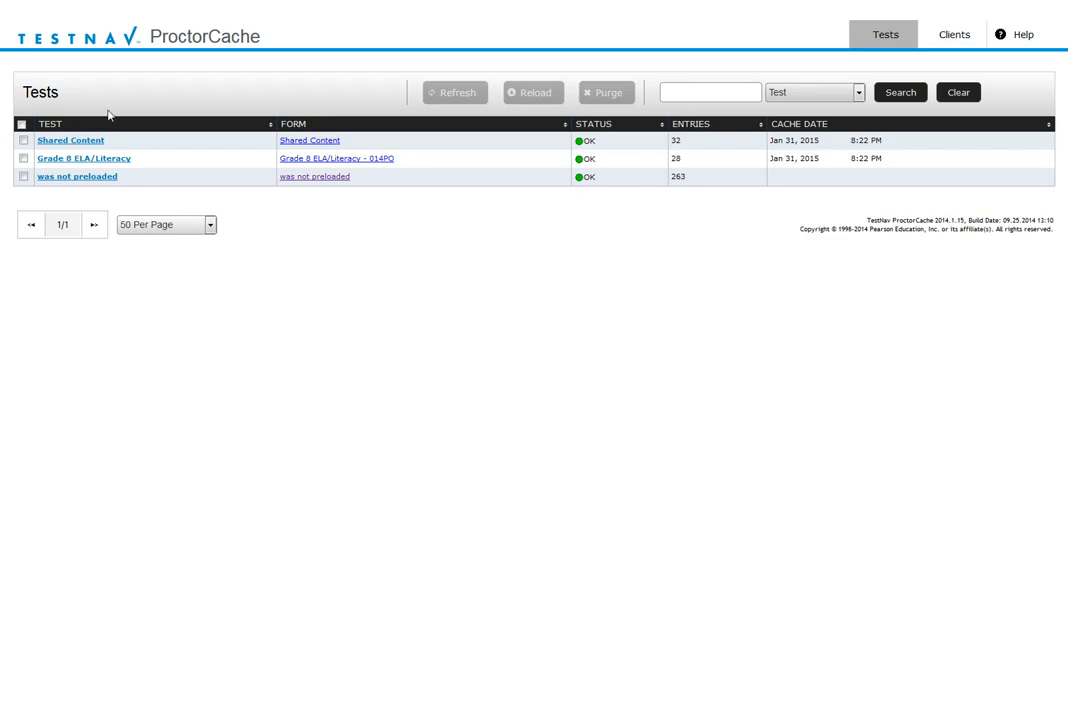
{"action": "mouse_move", "coordinate": [388, 260]}
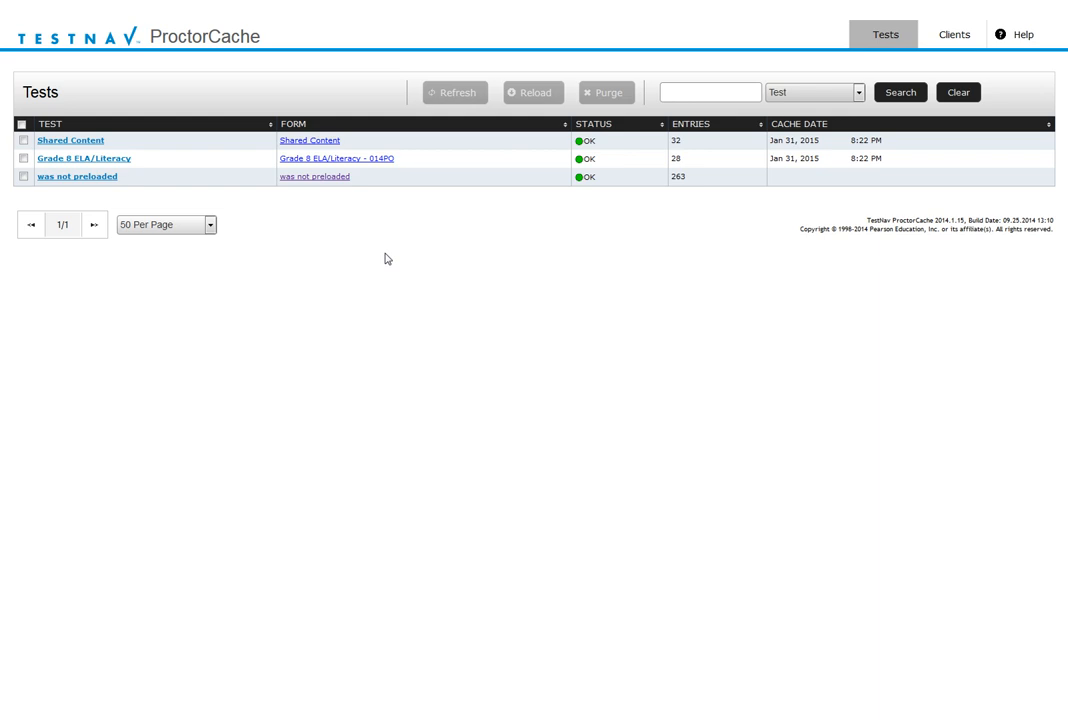
{"action": "mouse_move", "coordinate": [728, 342]}
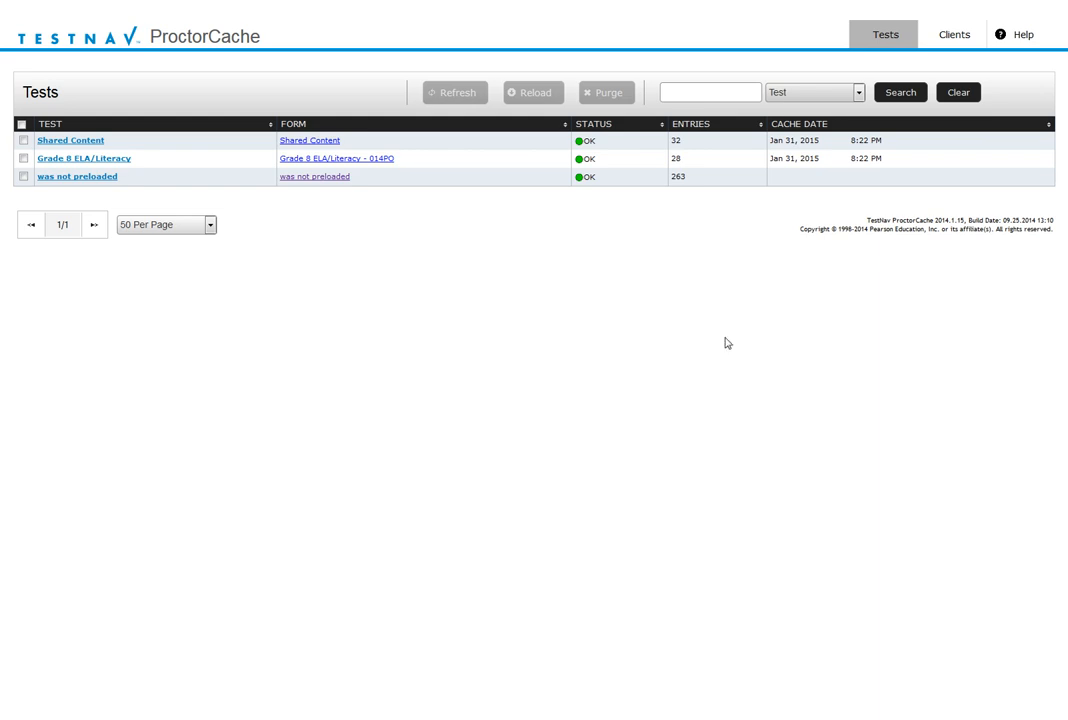
{"action": "mouse_move", "coordinate": [1028, 408]}
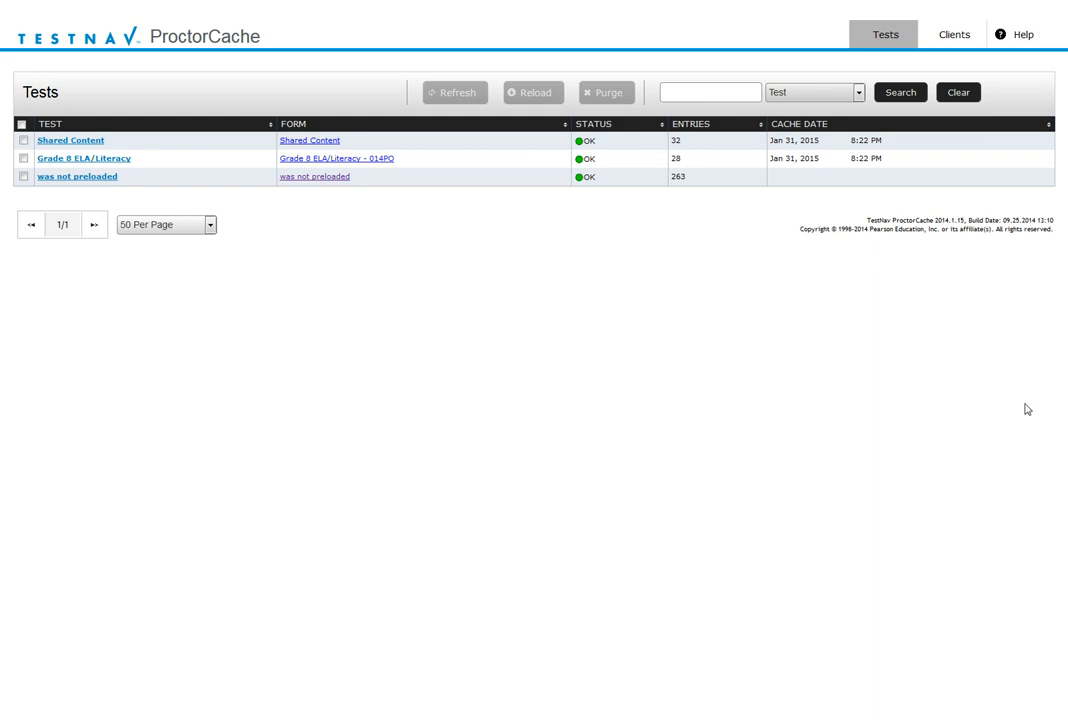